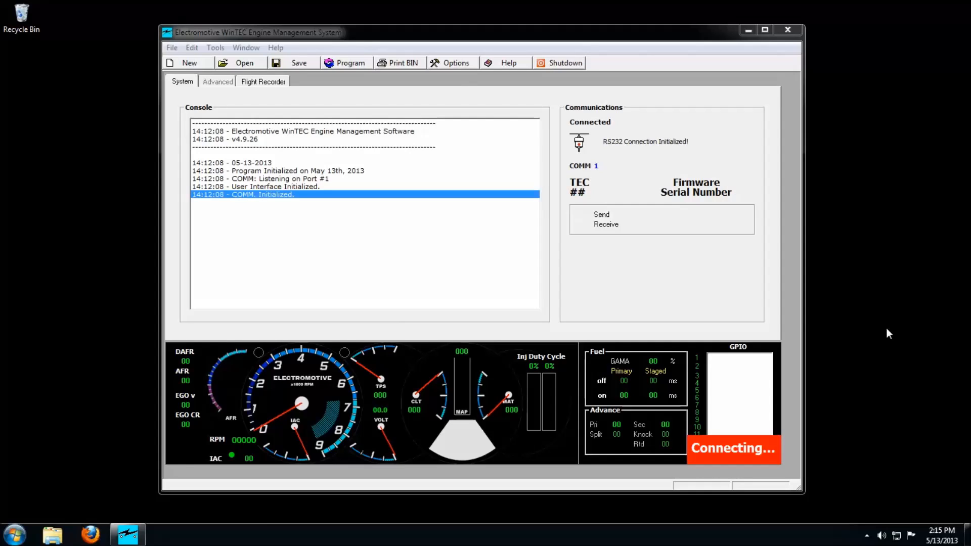
# Open the System properties page via Start > Computer > Properties.
pyautogui.click(13, 534)
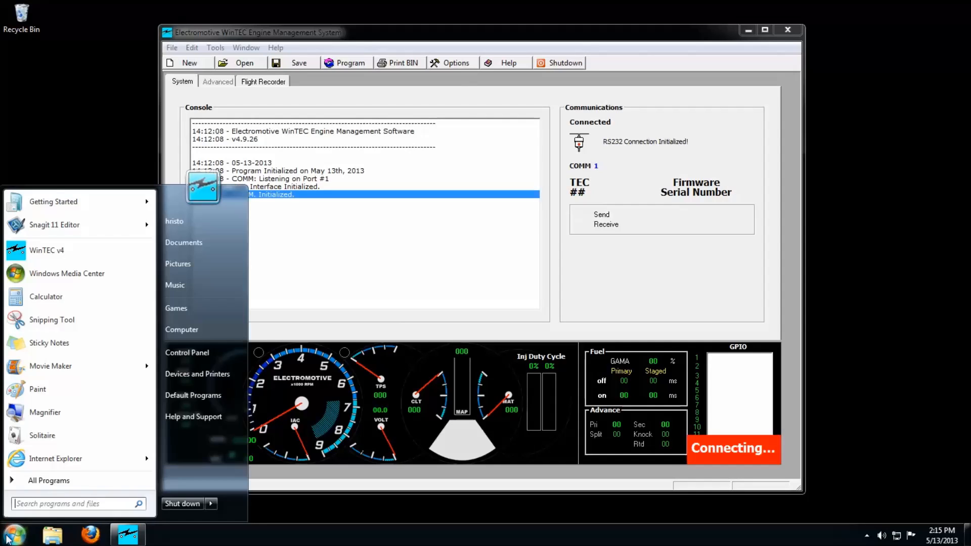
pyautogui.moveTo(192, 395)
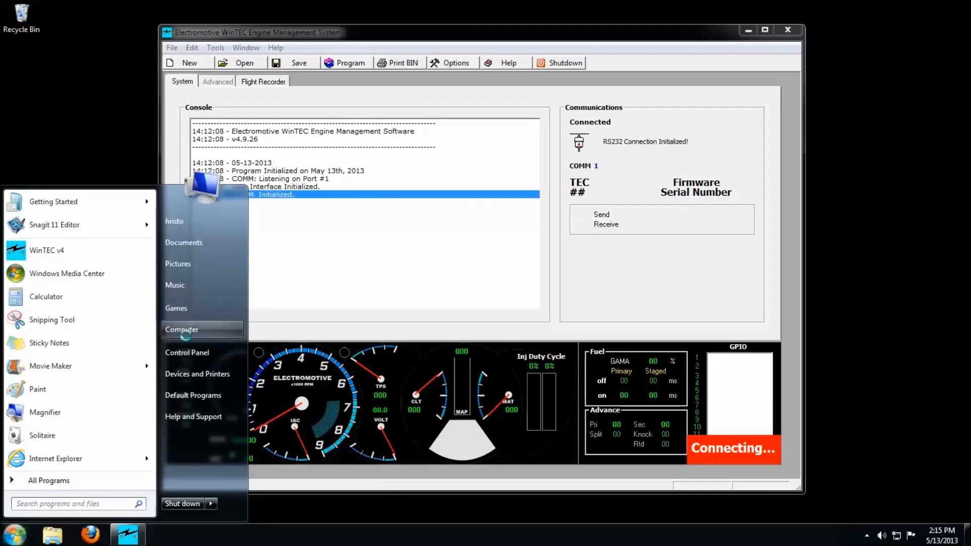
pyautogui.rightClick(181, 328)
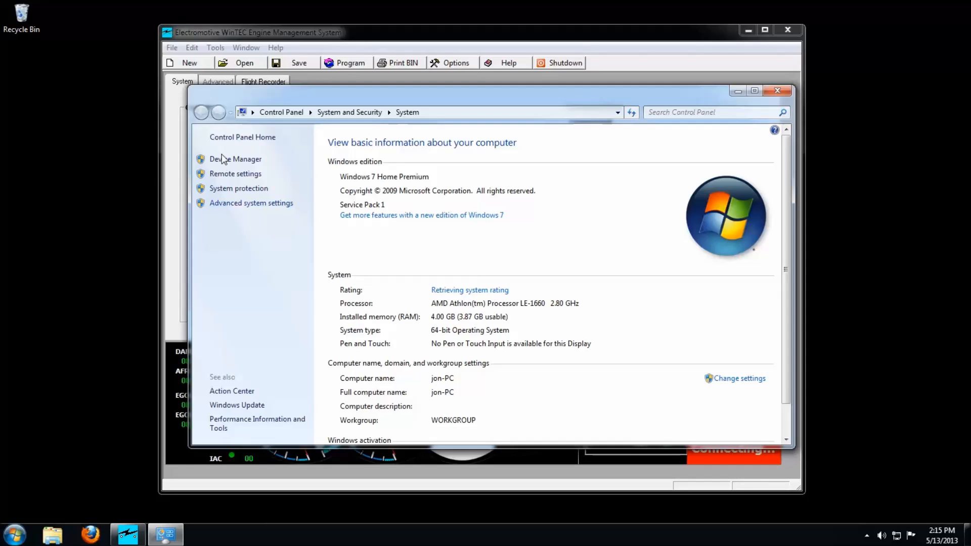
pyautogui.moveTo(235, 159)
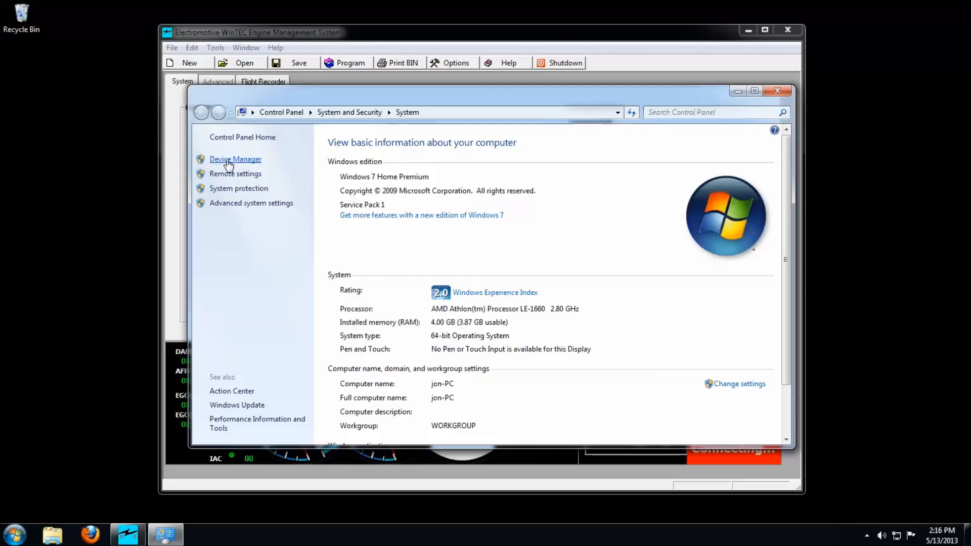
# Open Device Manager and expand Ports (COM & LPT) to reveal COM1 and LPT1.
pyautogui.click(235, 159)
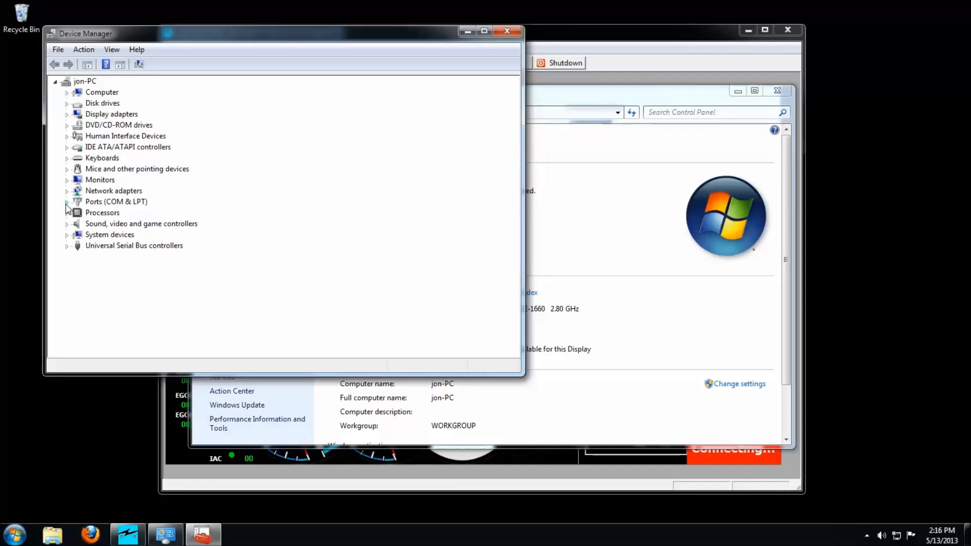
pyautogui.click(67, 202)
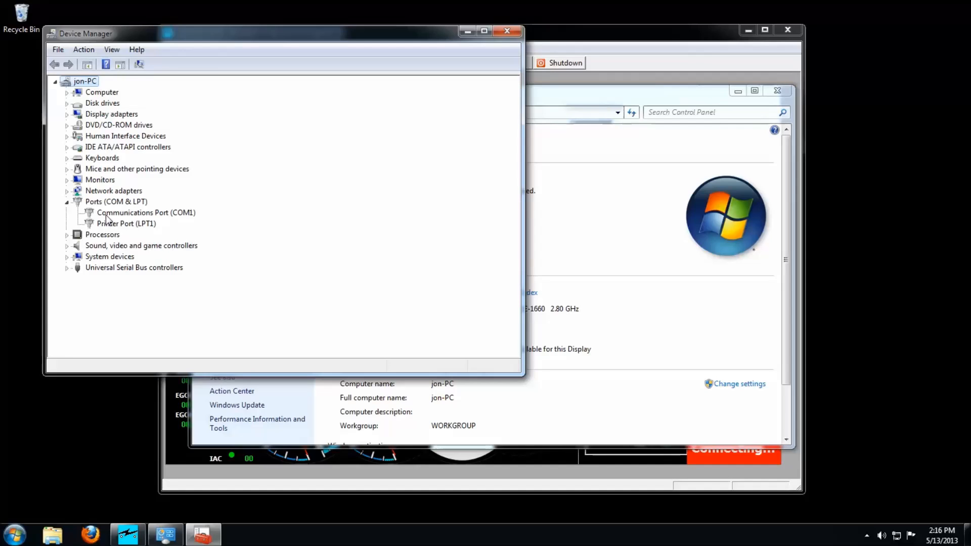
pyautogui.moveTo(100, 222)
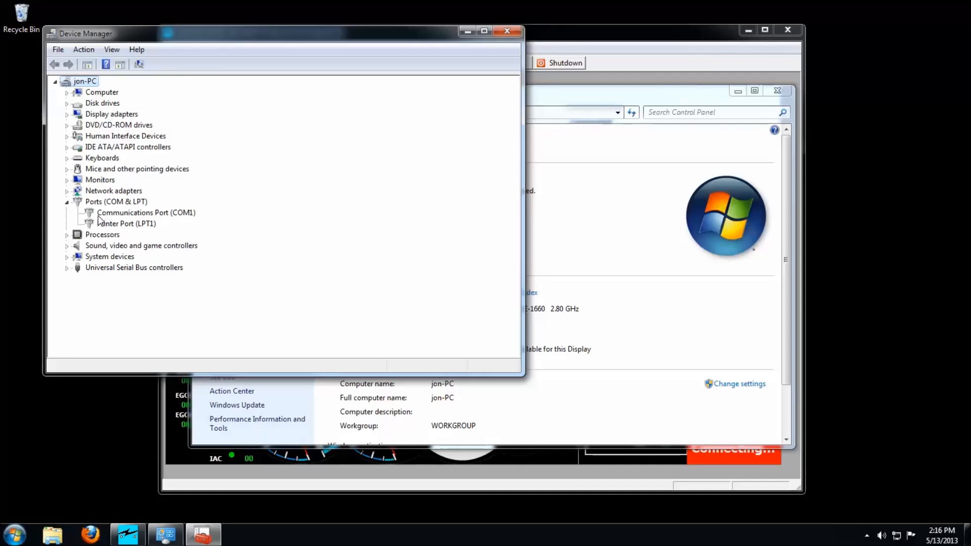
pyautogui.moveTo(183, 222)
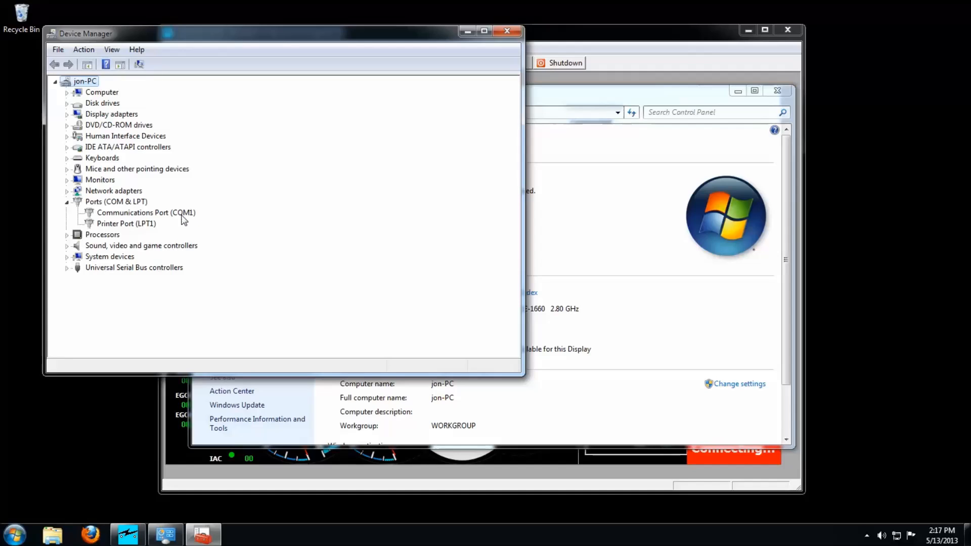
pyautogui.moveTo(189, 223)
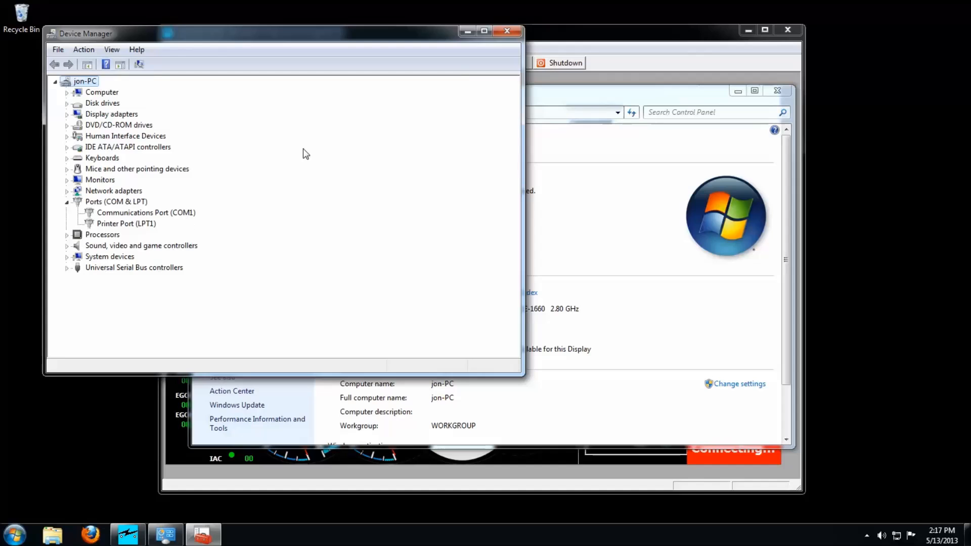
# Close Device Manager and the System window, then bring up WinTEC's Tools menu.
pyautogui.click(506, 32)
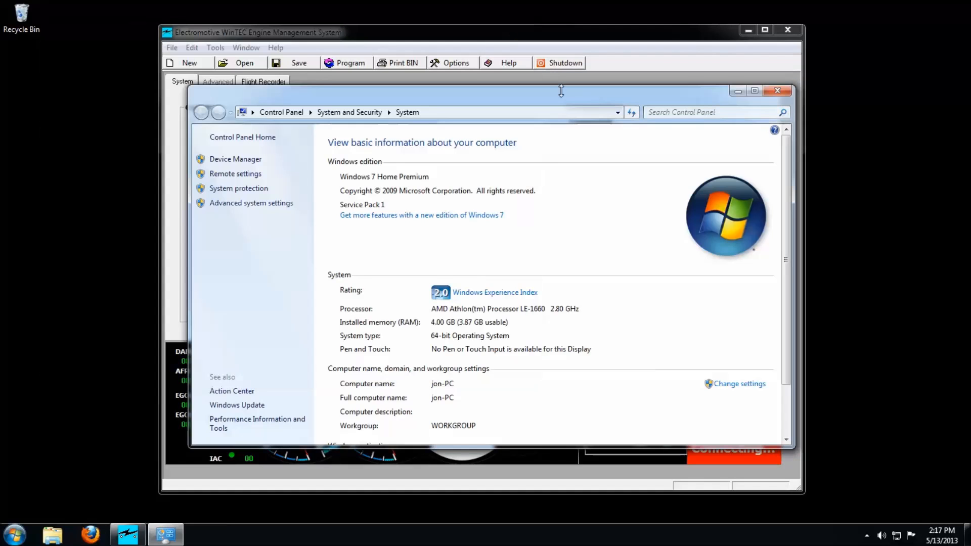
pyautogui.click(777, 90)
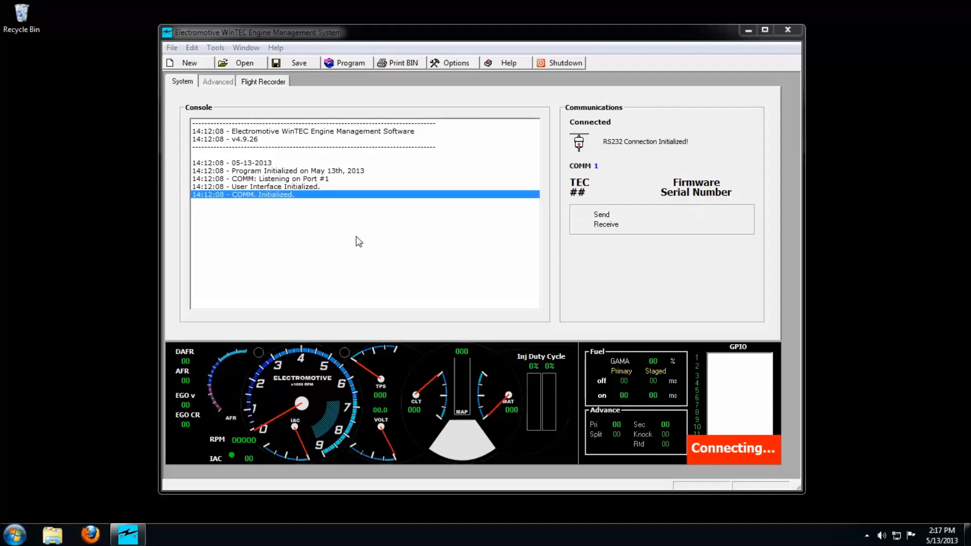
pyautogui.moveTo(215, 48)
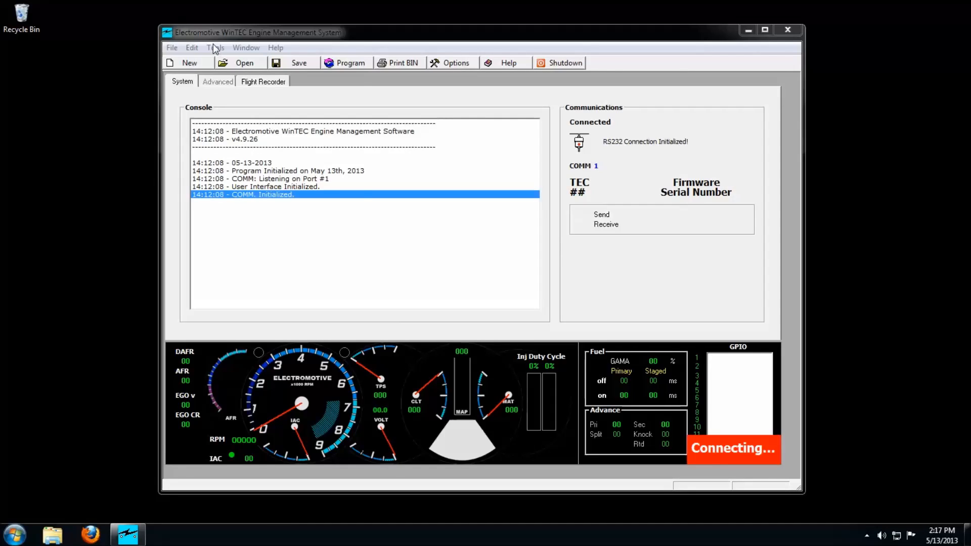
pyautogui.click(215, 48)
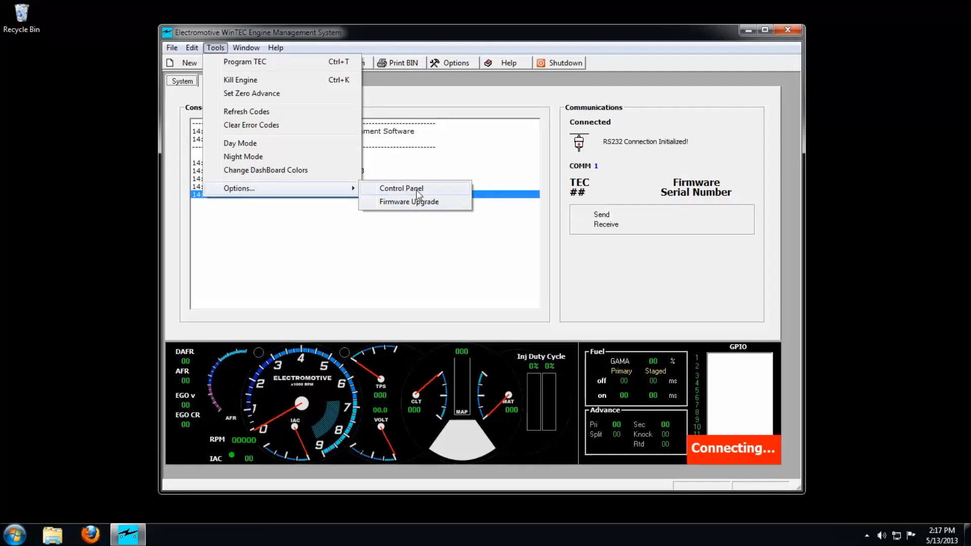
# In the Control Panel's Communications settings, choose COMM PORT 1.
pyautogui.click(401, 189)
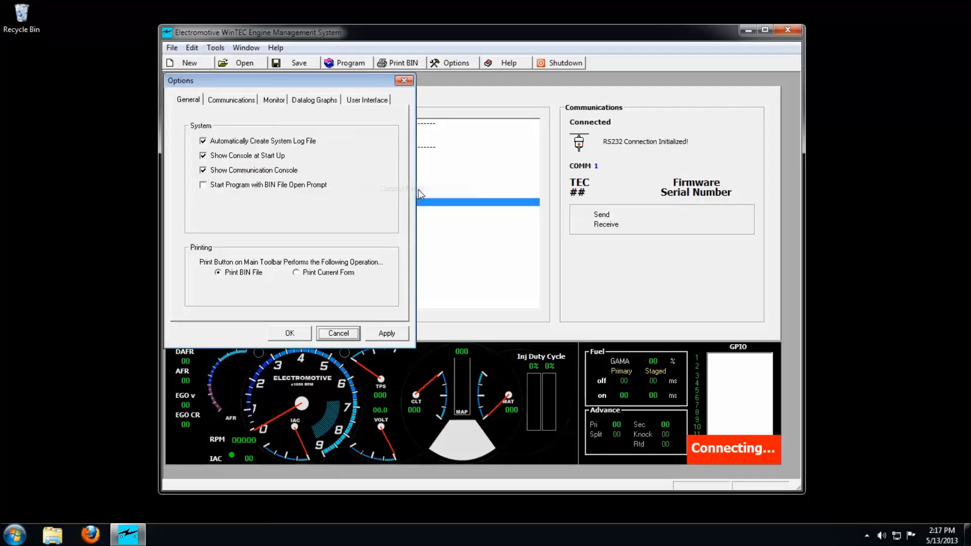
pyautogui.click(231, 100)
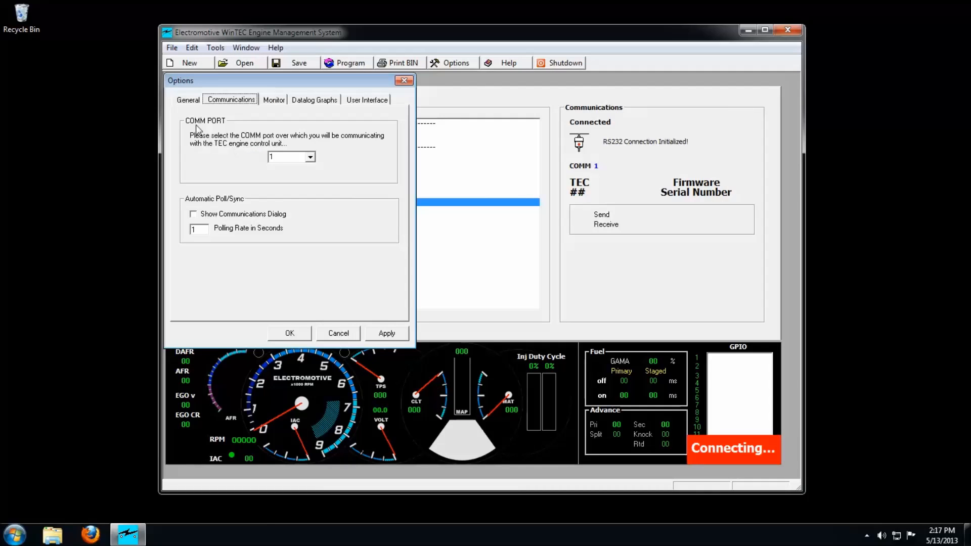
pyautogui.moveTo(313, 169)
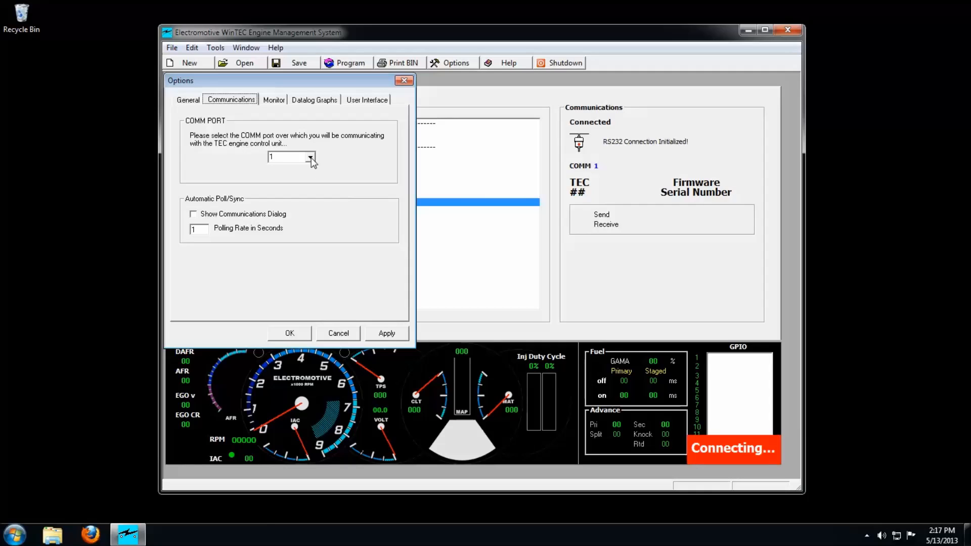
pyautogui.click(310, 157)
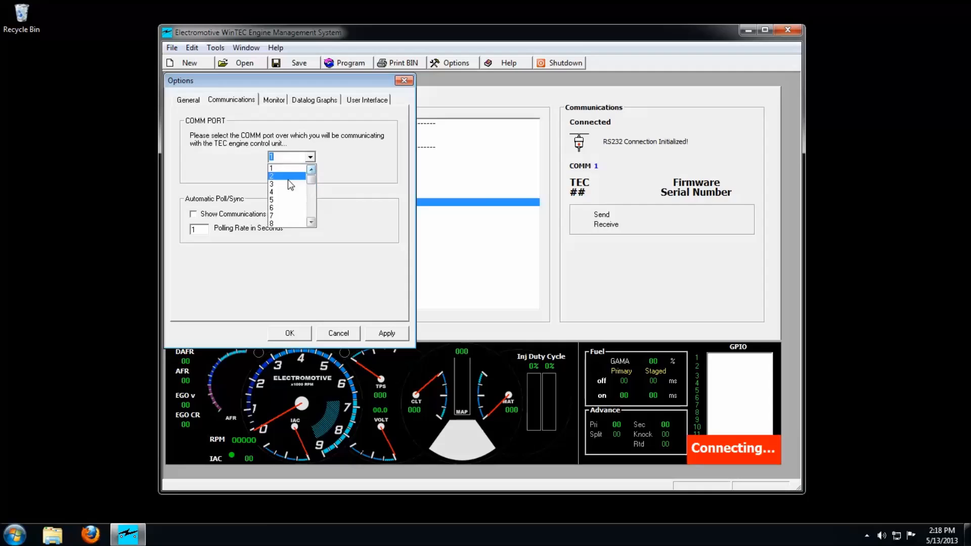
pyautogui.click(288, 184)
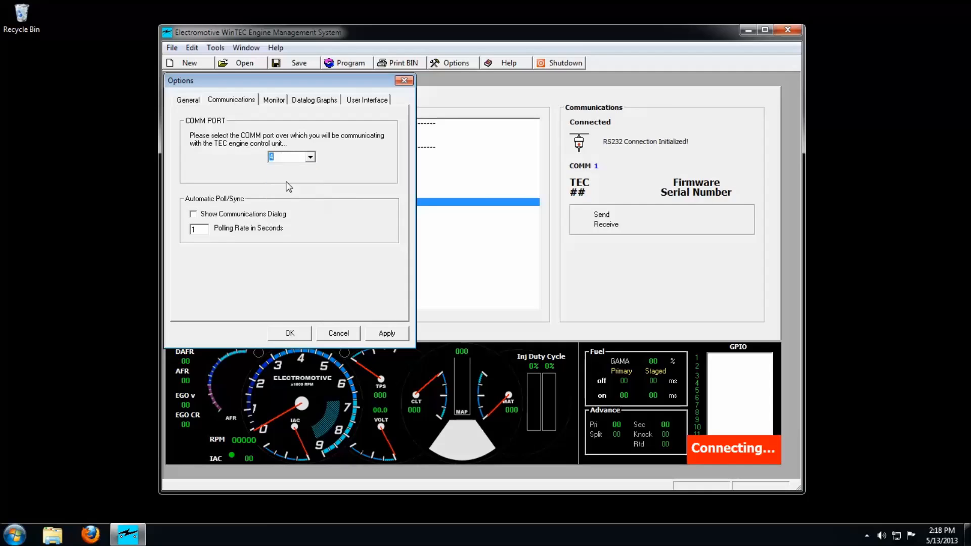
pyautogui.click(309, 157)
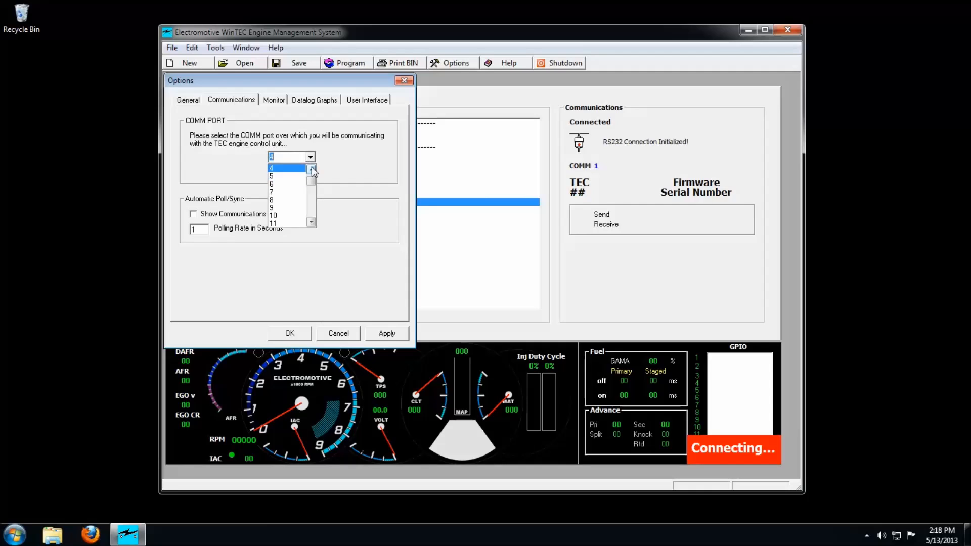
pyautogui.click(292, 155)
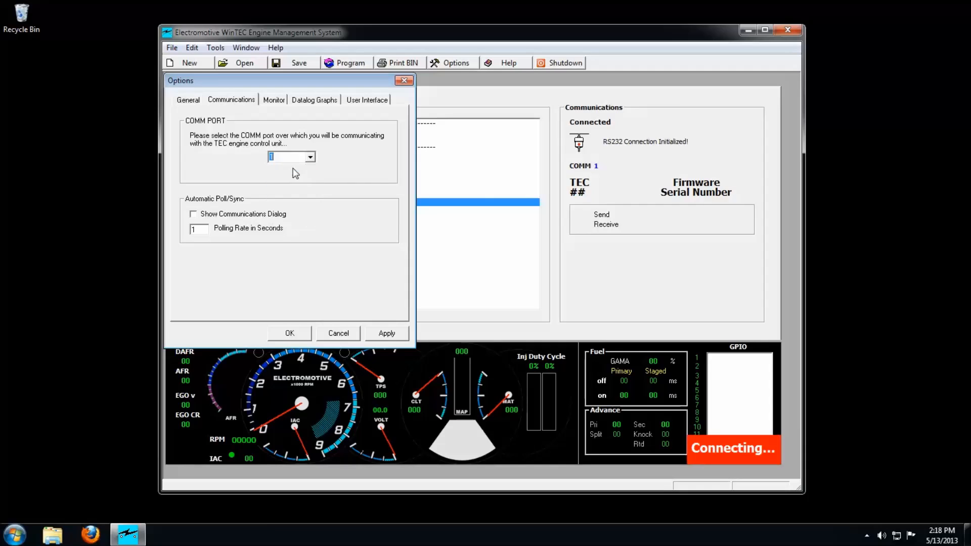
# Apply the COMM port 1 setting and accept the options with OK.
pyautogui.click(386, 333)
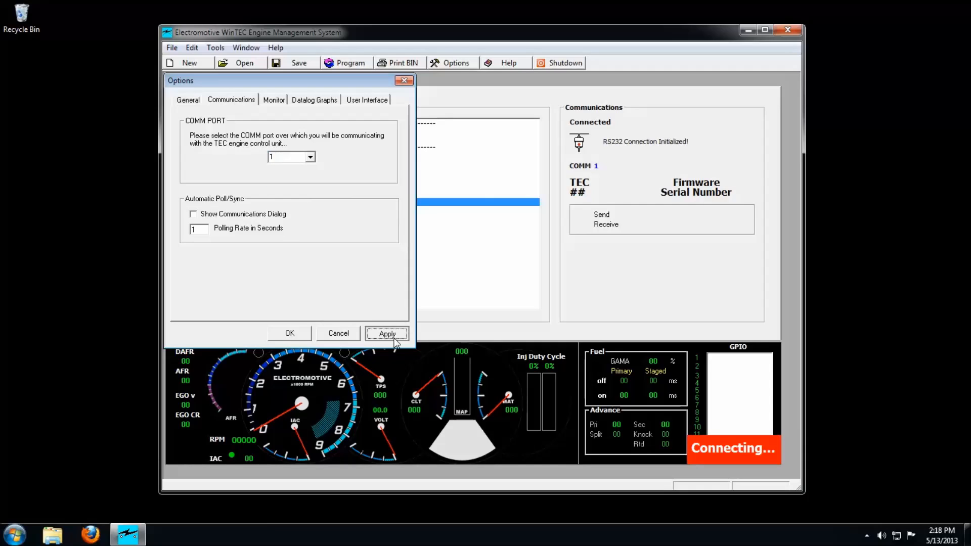
pyautogui.click(387, 333)
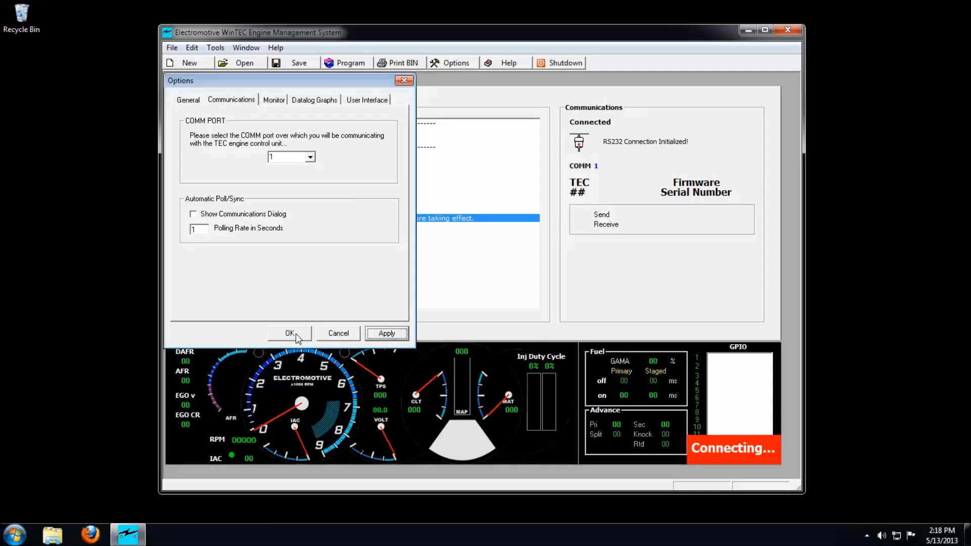
pyautogui.click(289, 333)
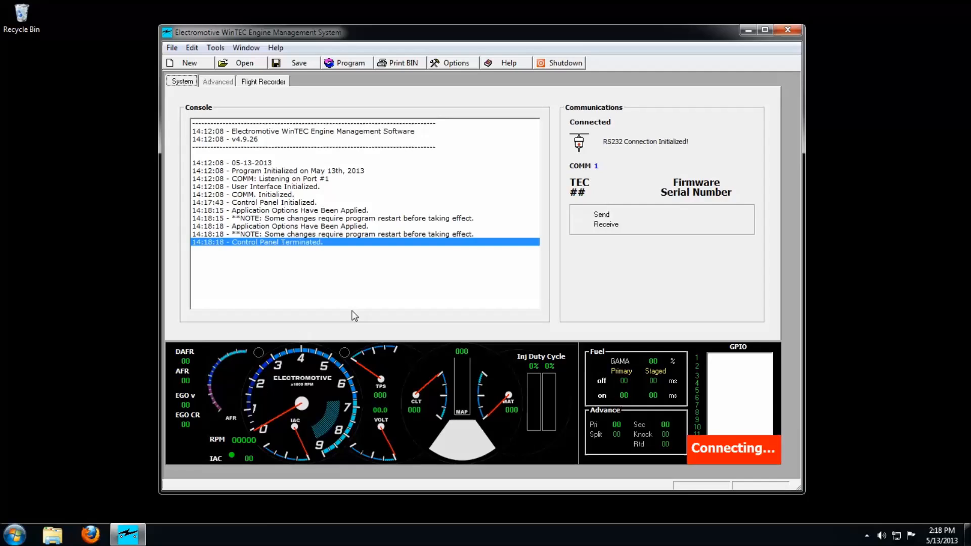
pyautogui.moveTo(564, 71)
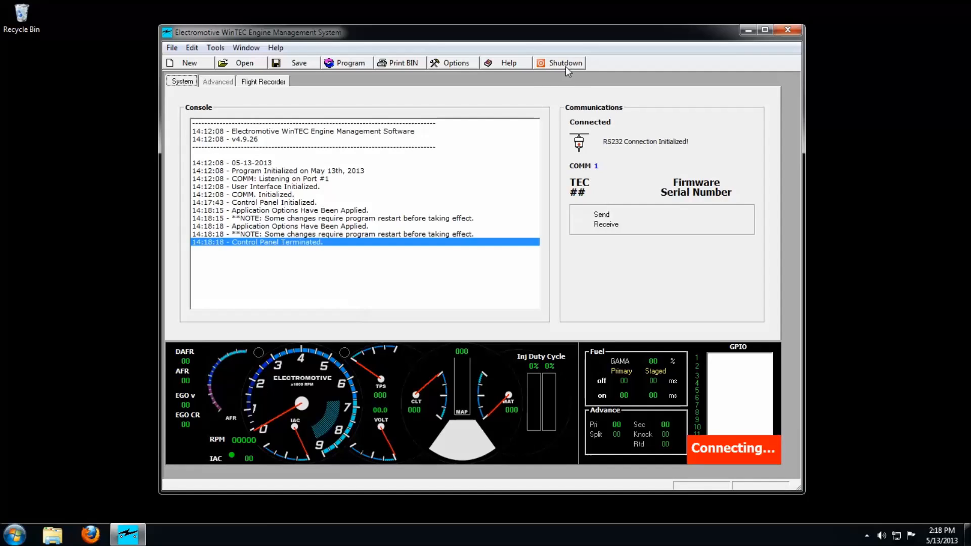
# Shut WinTEC down, confirming the shutdown prompt.
pyautogui.click(563, 63)
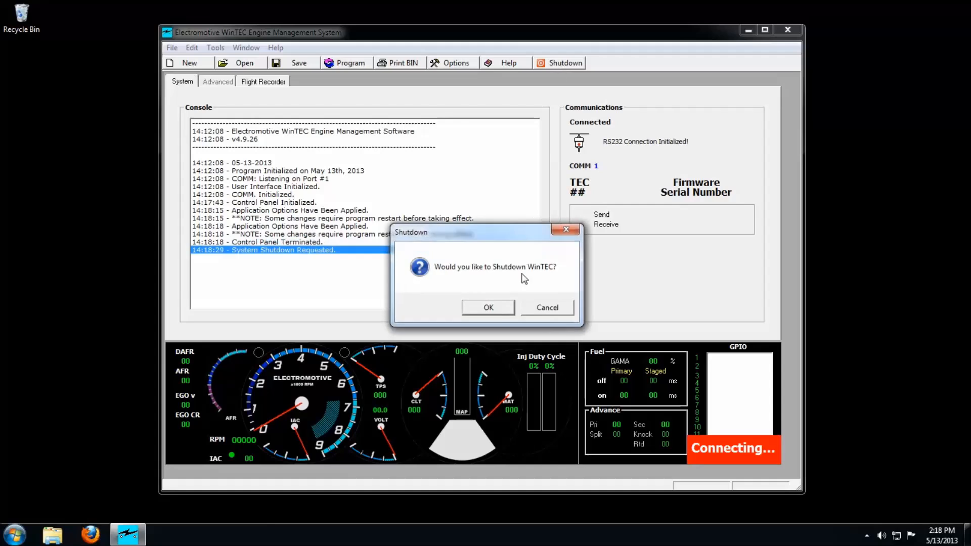
pyautogui.click(487, 307)
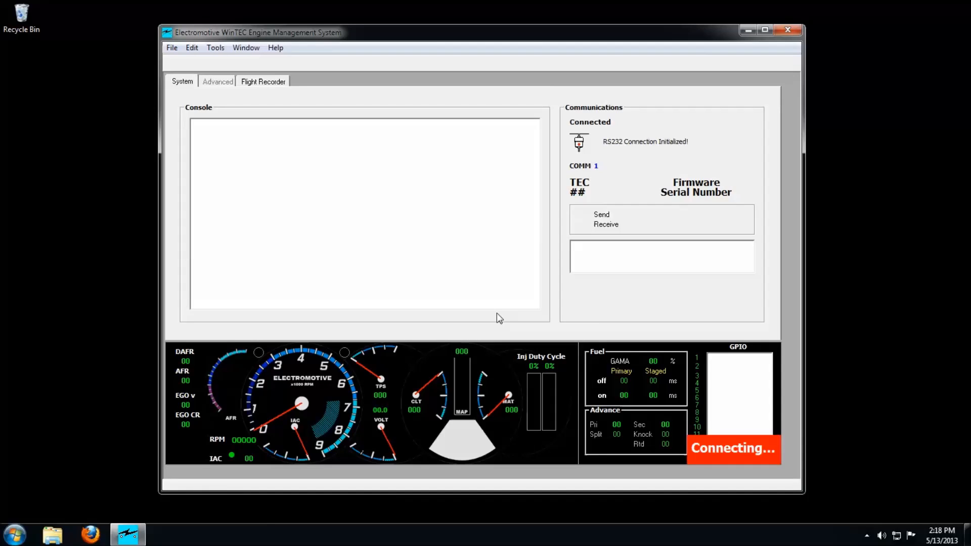
pyautogui.click(787, 29)
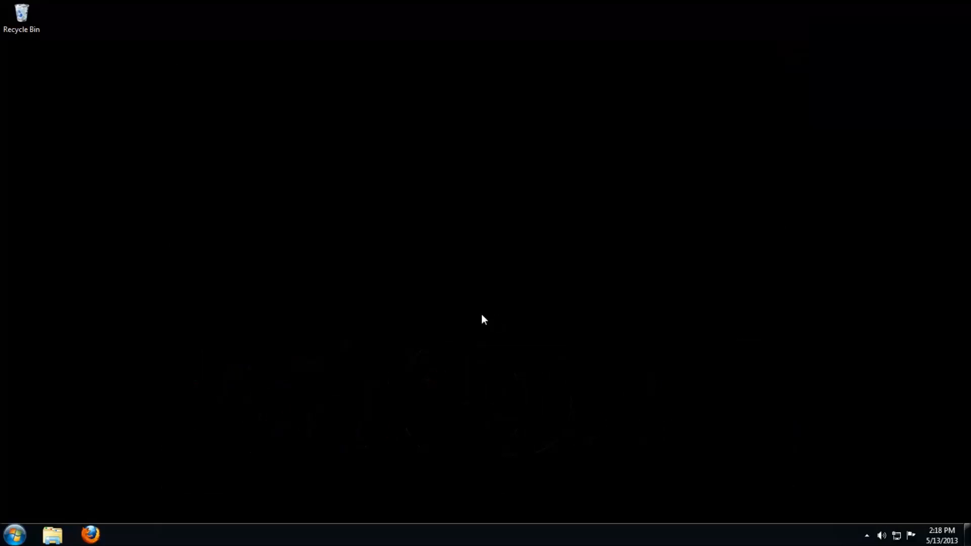
# Relaunch WinTEC v4 from the Start menu and resize its window to show the dashboard.
pyautogui.click(13, 534)
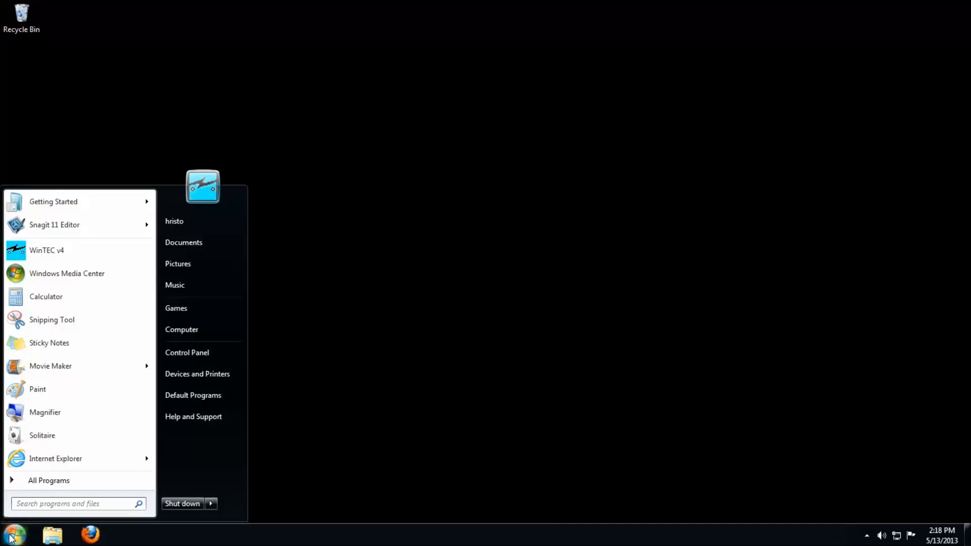
pyautogui.click(47, 250)
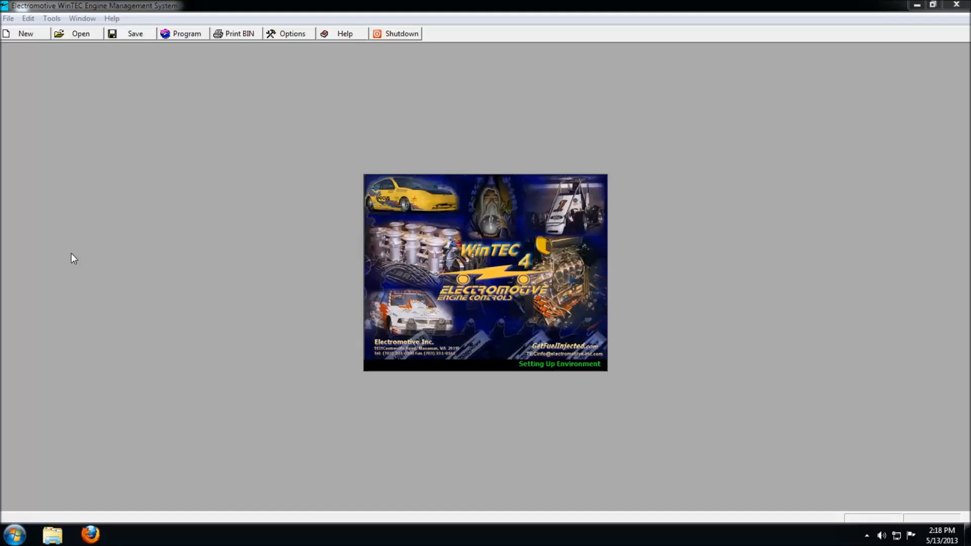
pyautogui.moveTo(596, 255)
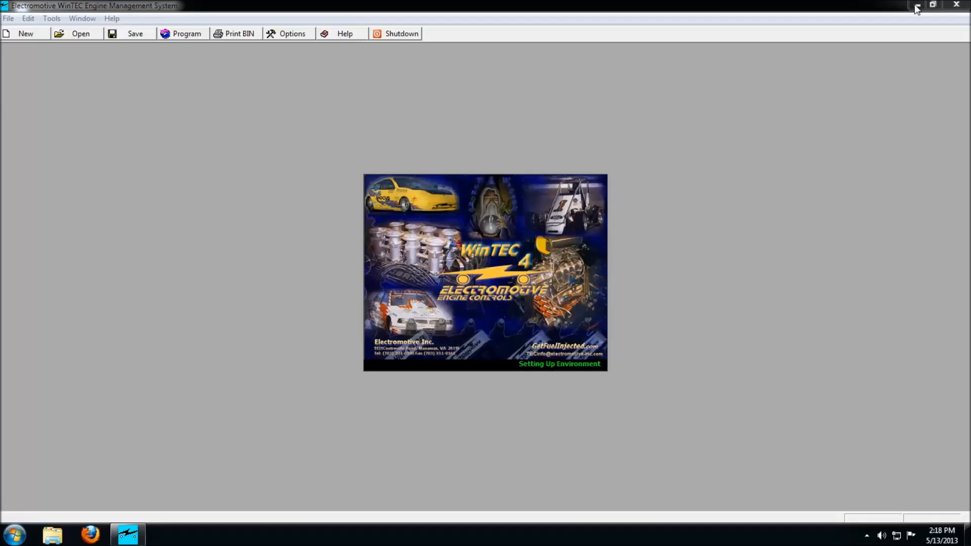
pyautogui.click(932, 5)
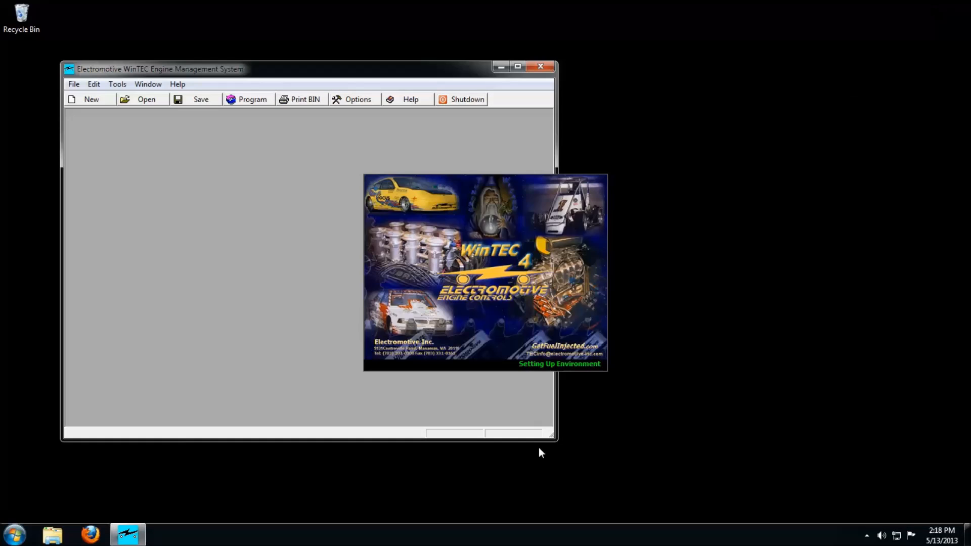
pyautogui.moveTo(551, 438); pyautogui.dragTo(694, 508)
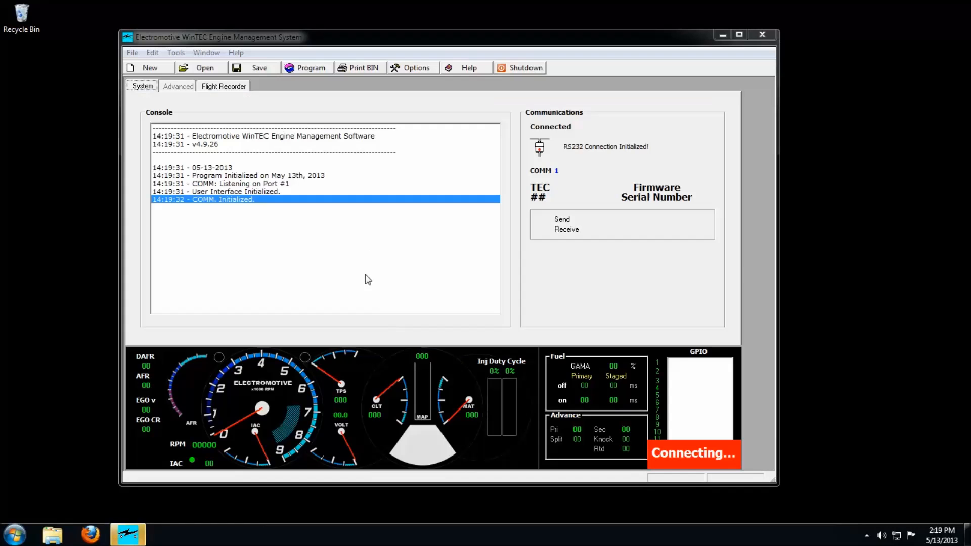
pyautogui.moveTo(395, 245)
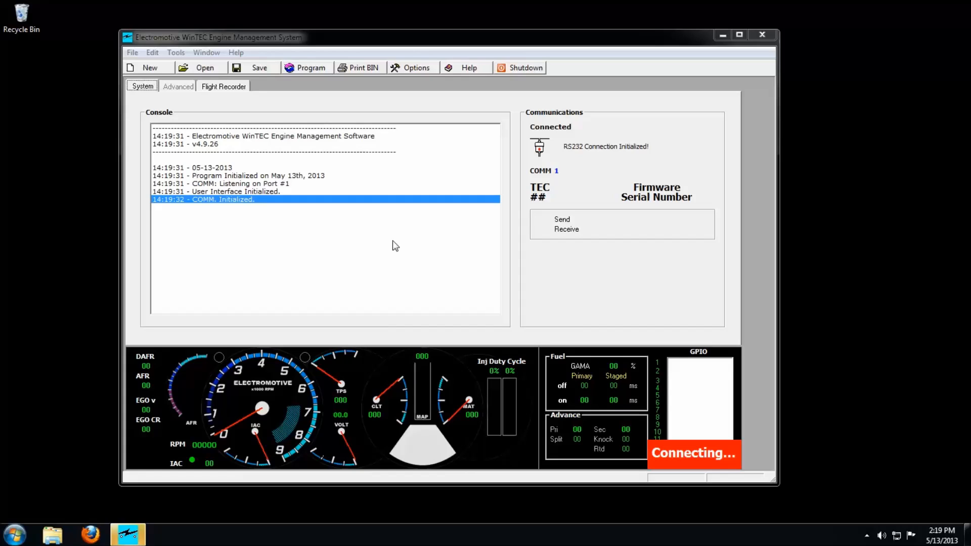
pyautogui.moveTo(558, 180)
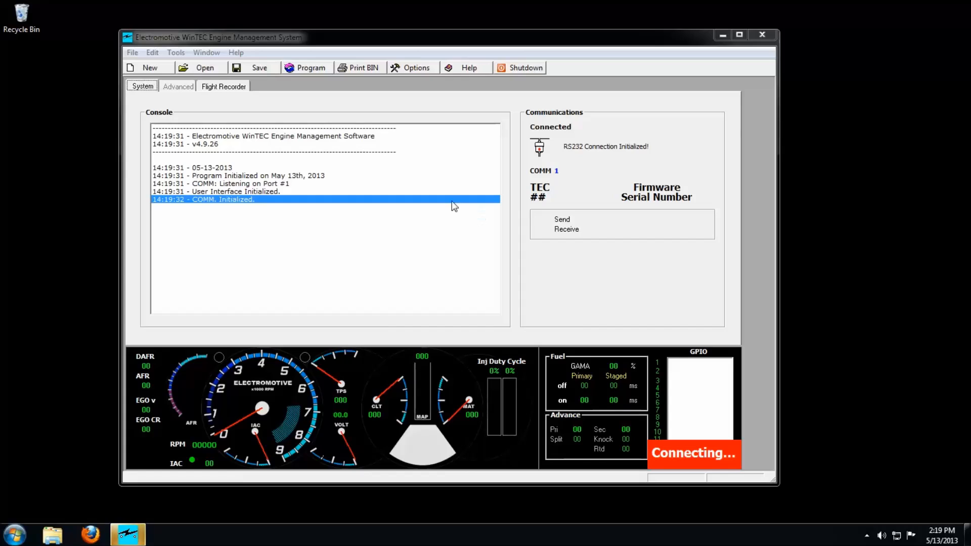
pyautogui.moveTo(438, 191)
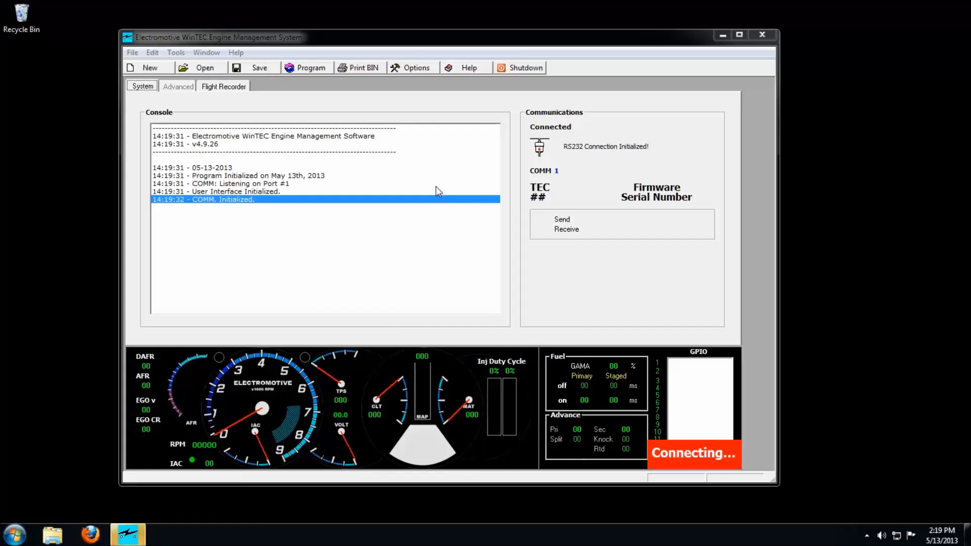